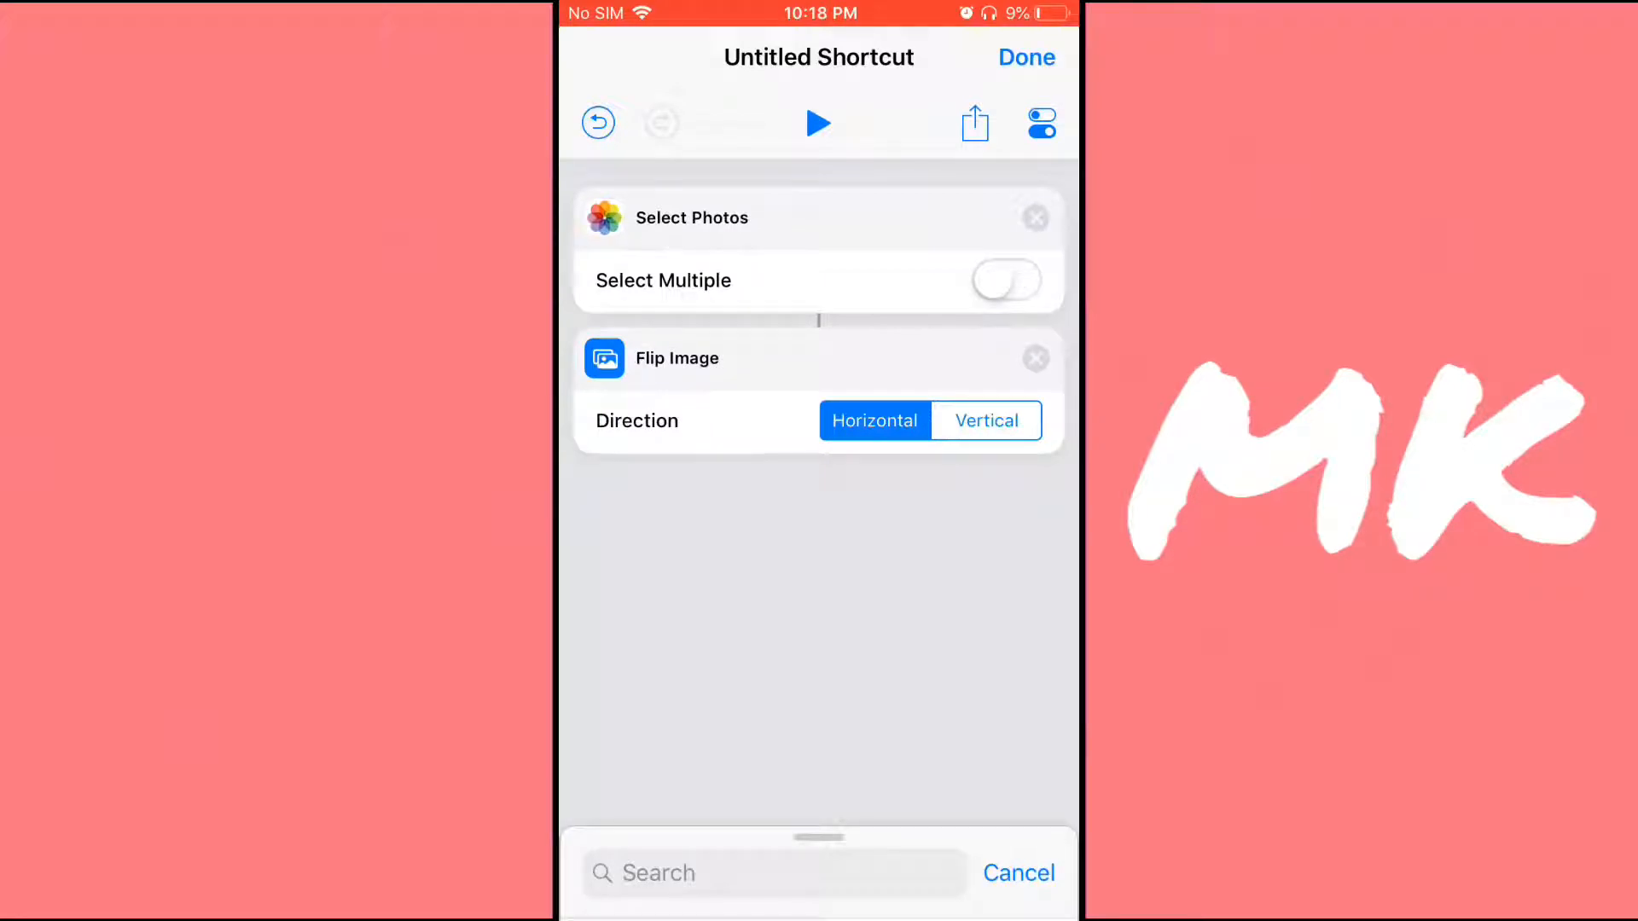
Set the Flip Image direction to Vertical and switch to the plain black photo in Photos.
click(986, 420)
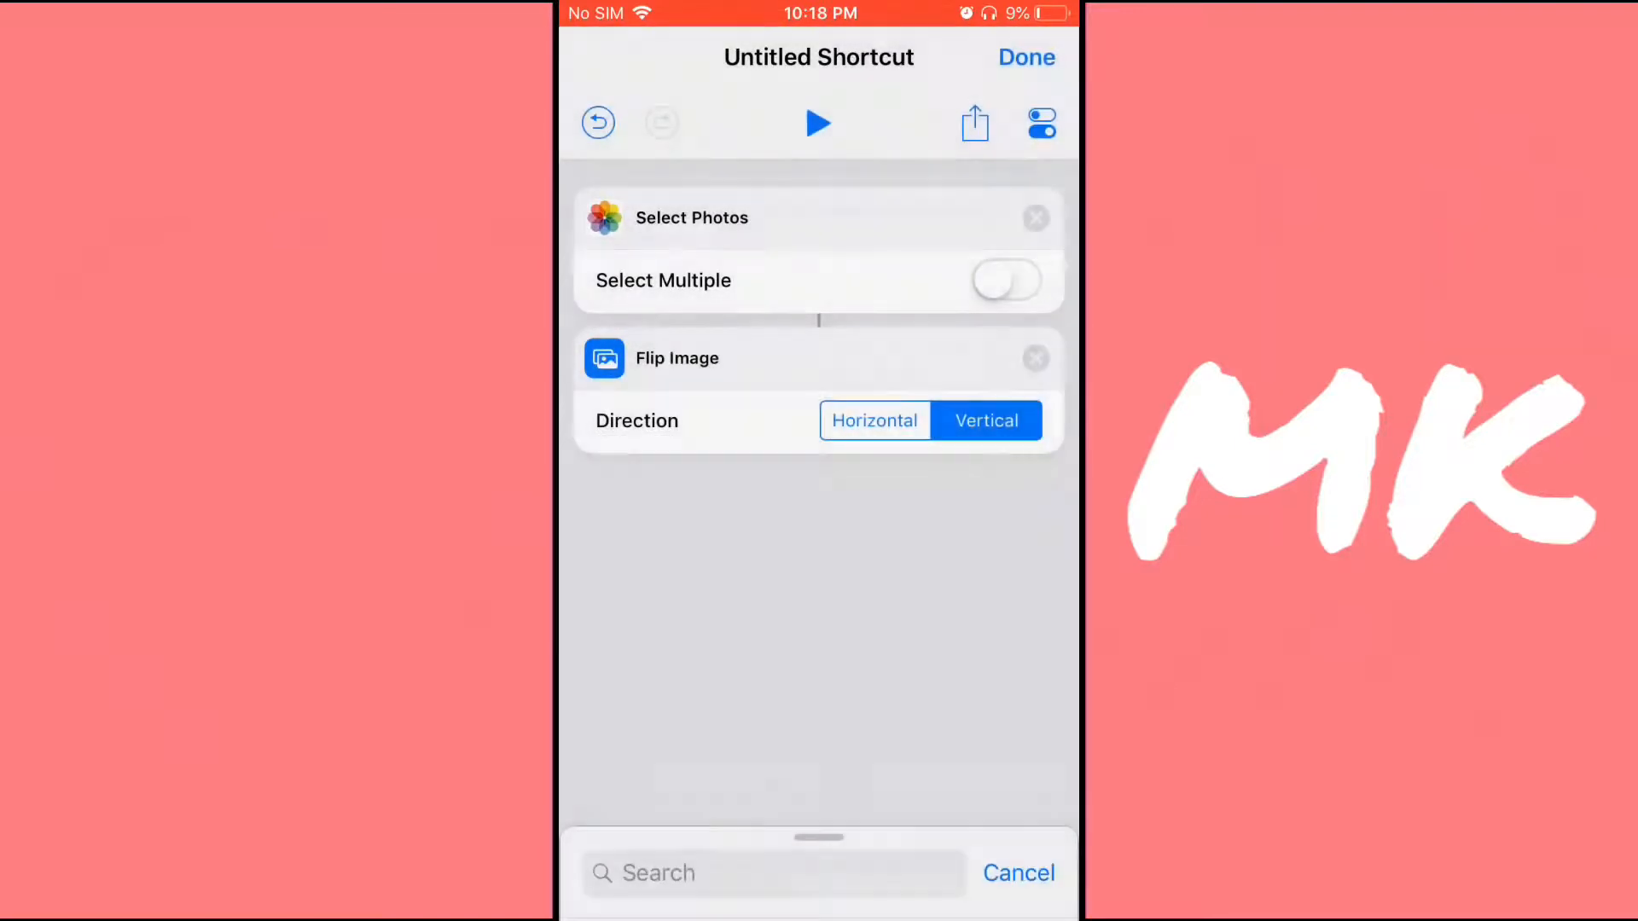
click(819, 122)
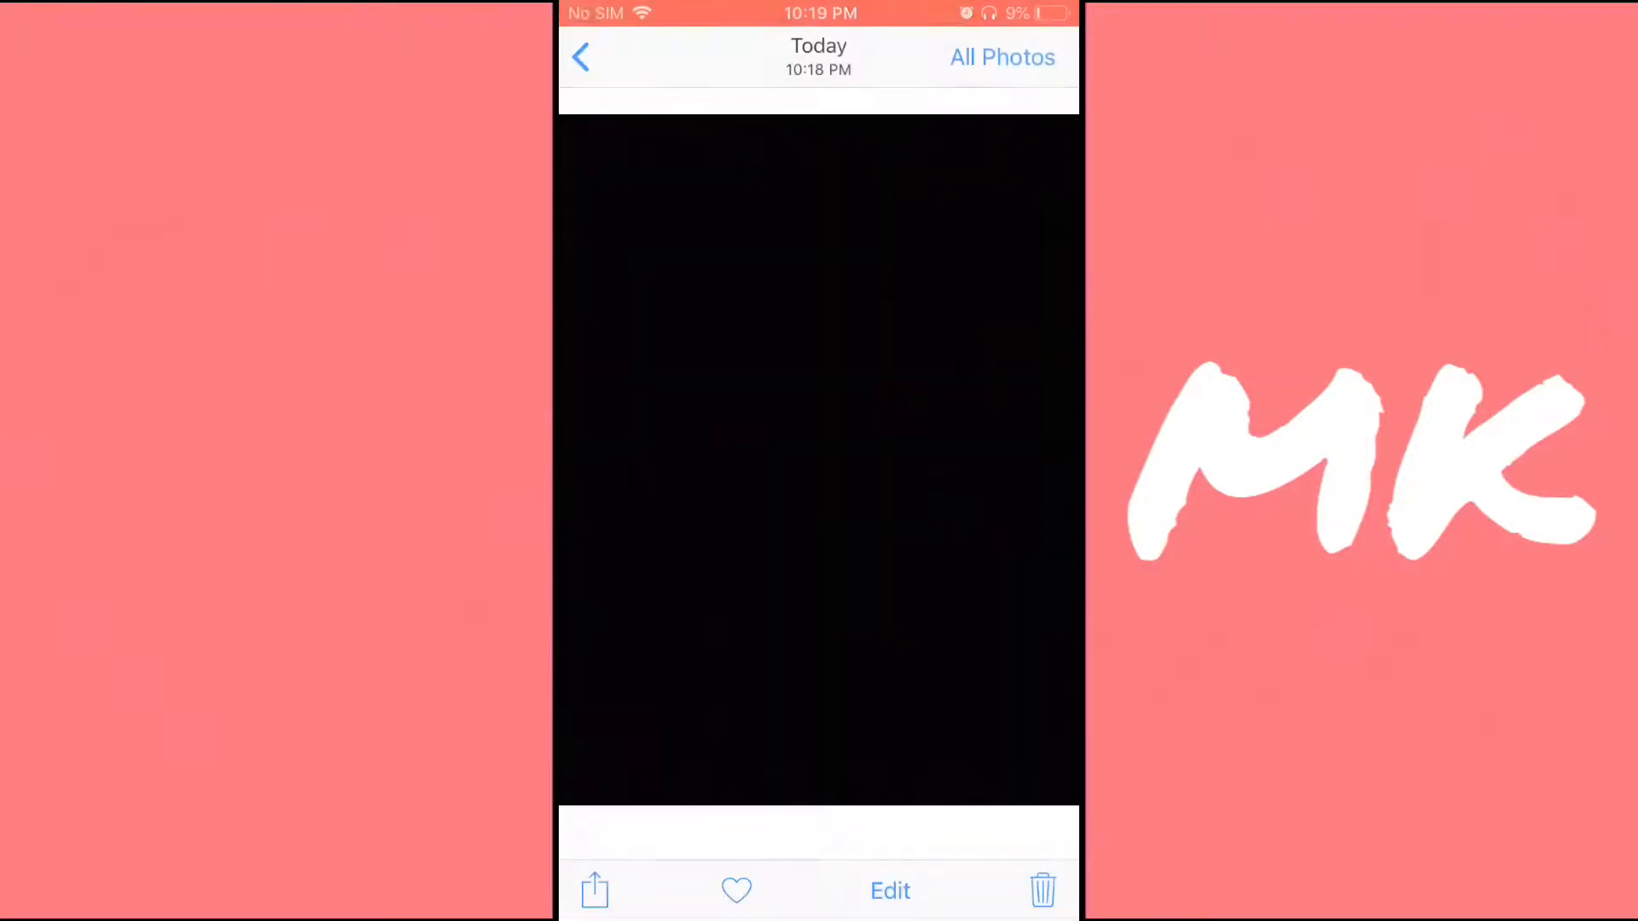
Open the black photo in Markup for drawing.
click(889, 890)
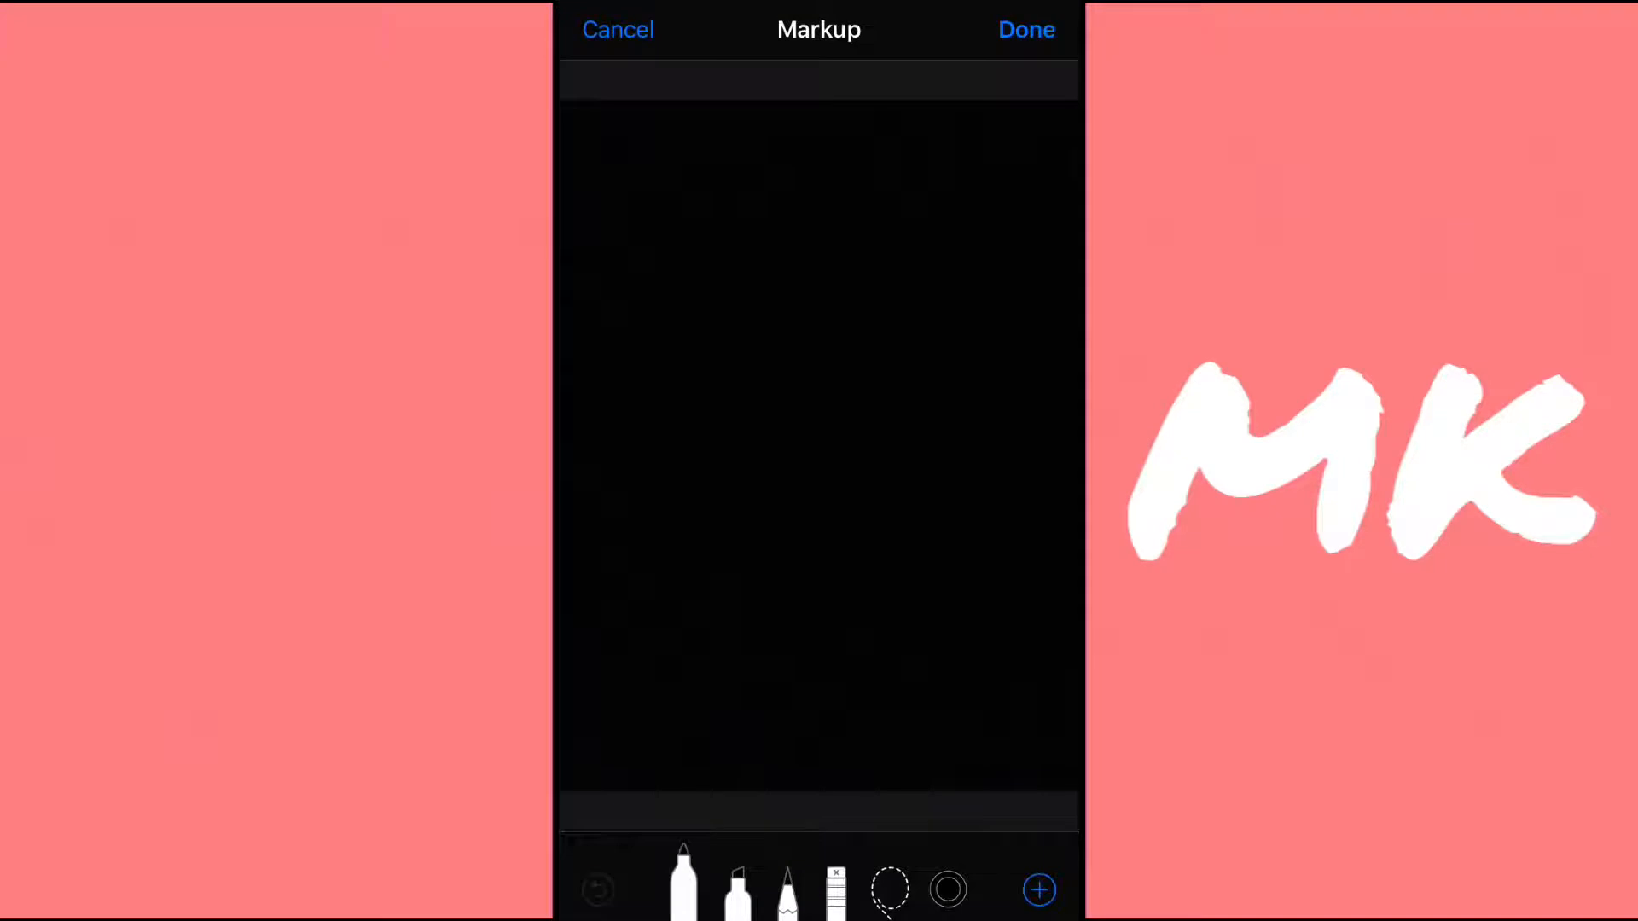
Draw green and red marker doodles on the black photo with adjusted thickness, then save.
click(684, 890)
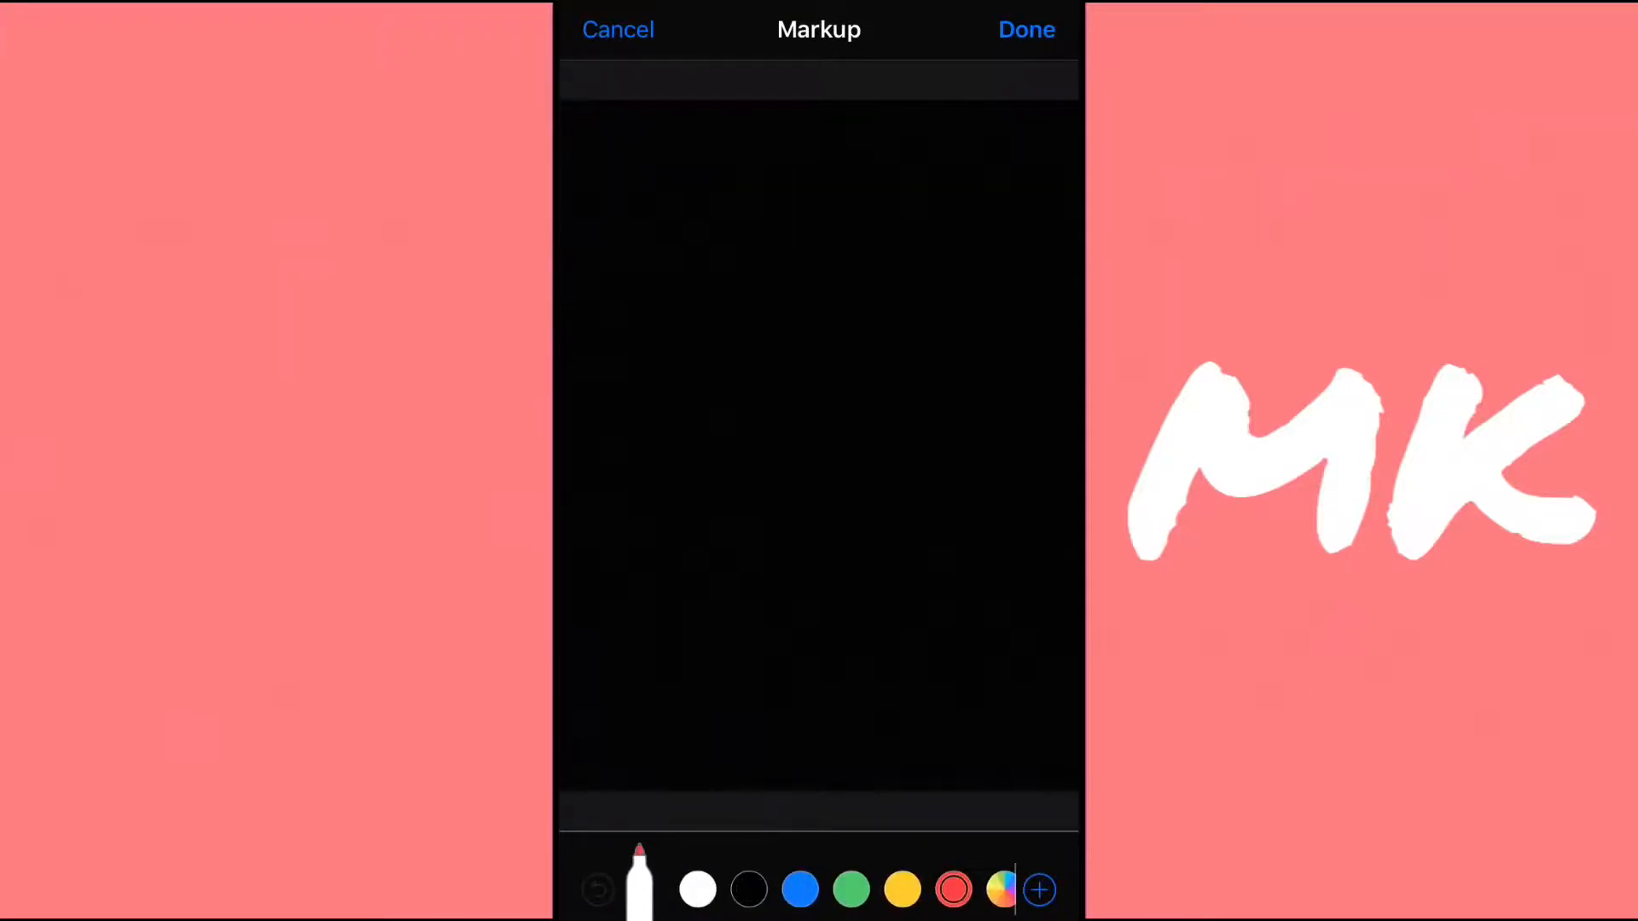
click(641, 889)
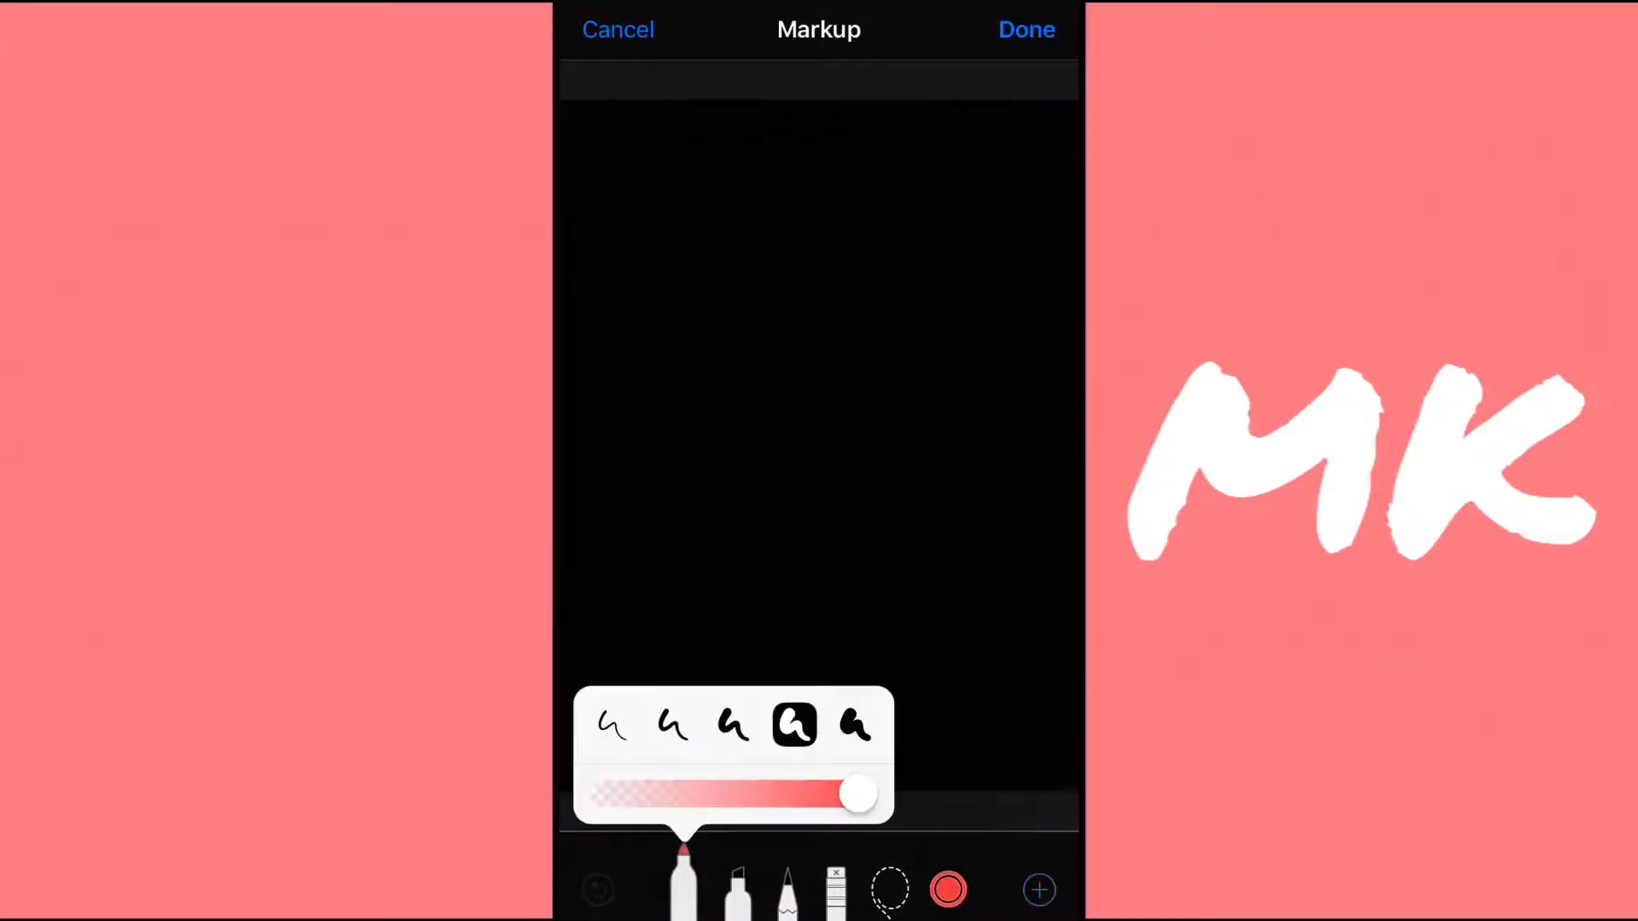
drag(1003, 303, 1003, 480)
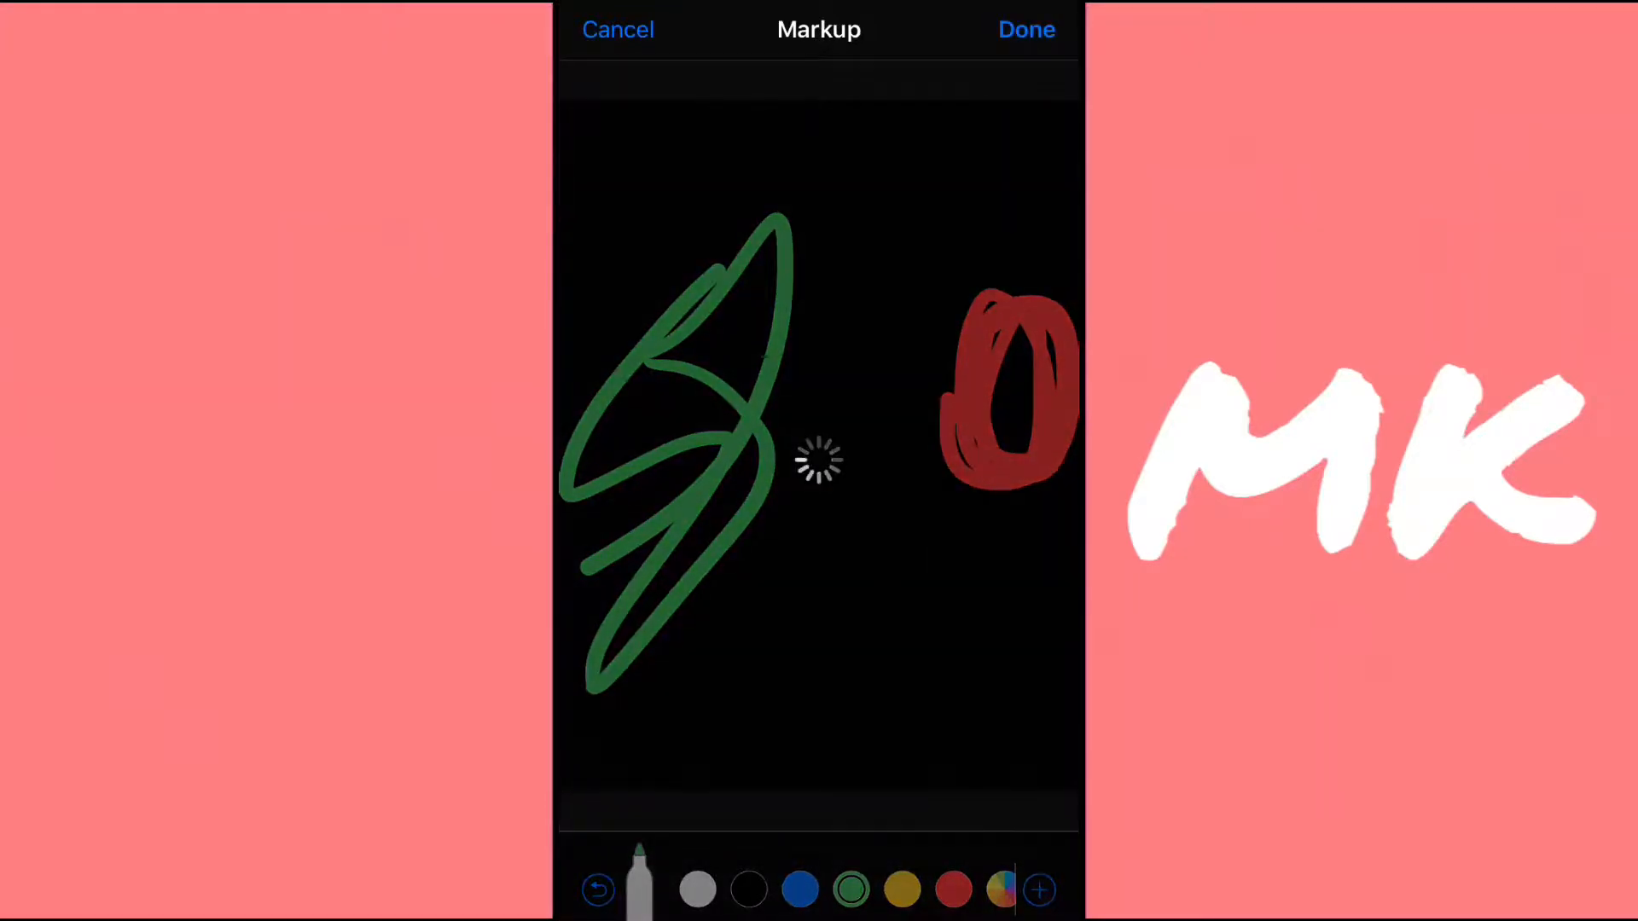
click(1025, 29)
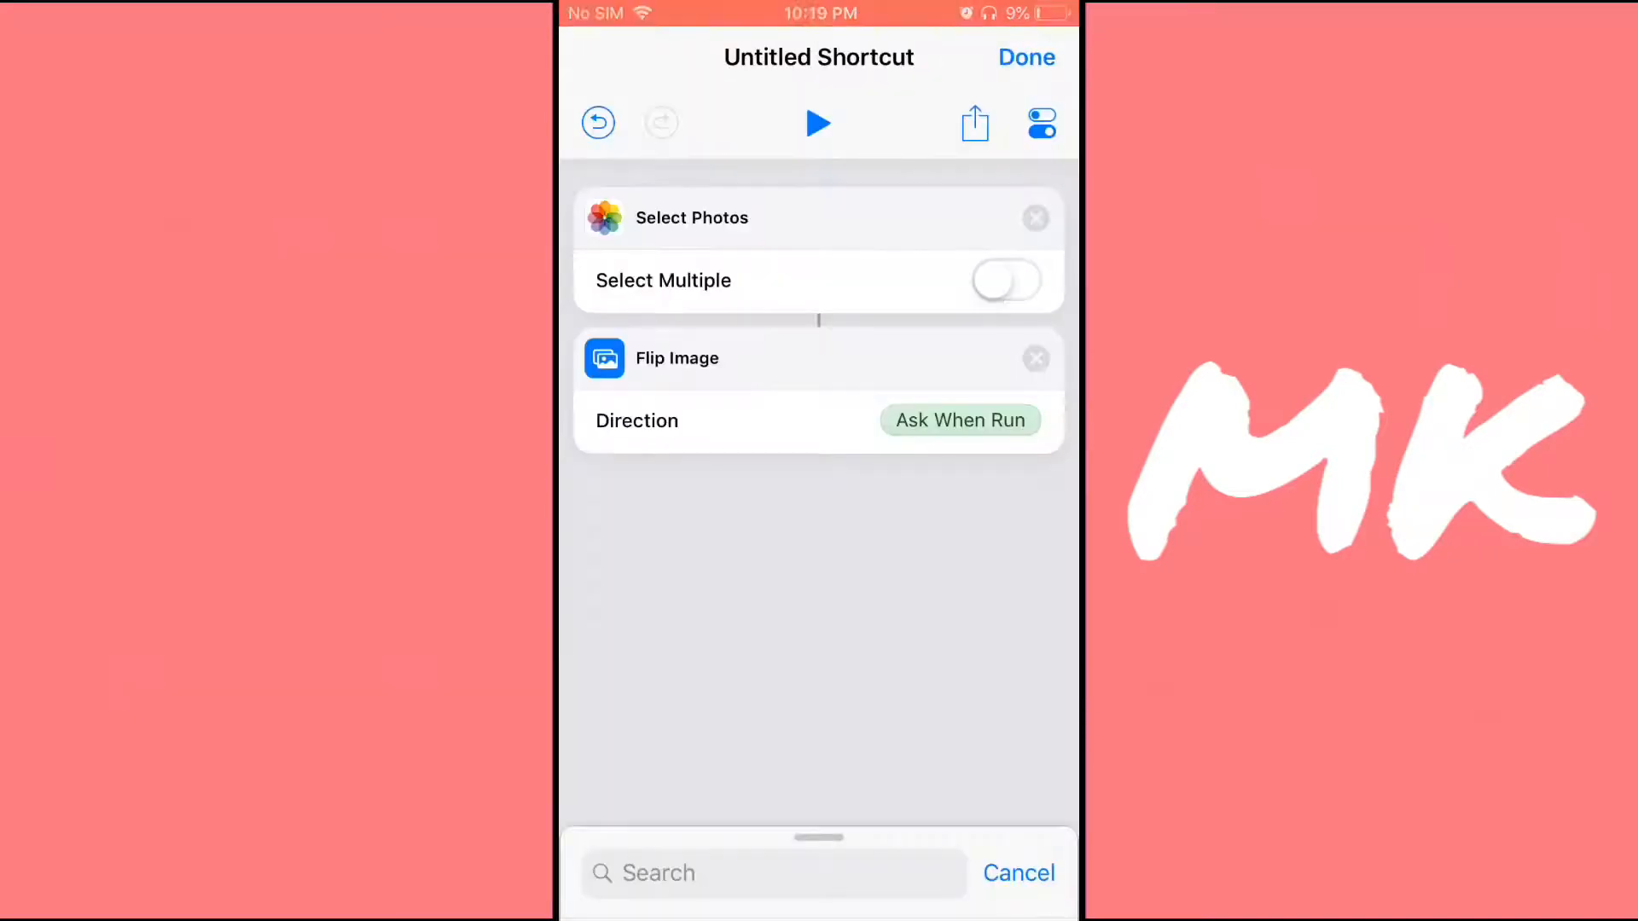
Run the shortcut on the doodled photo, choosing it from an album, flipping horizontally.
click(819, 122)
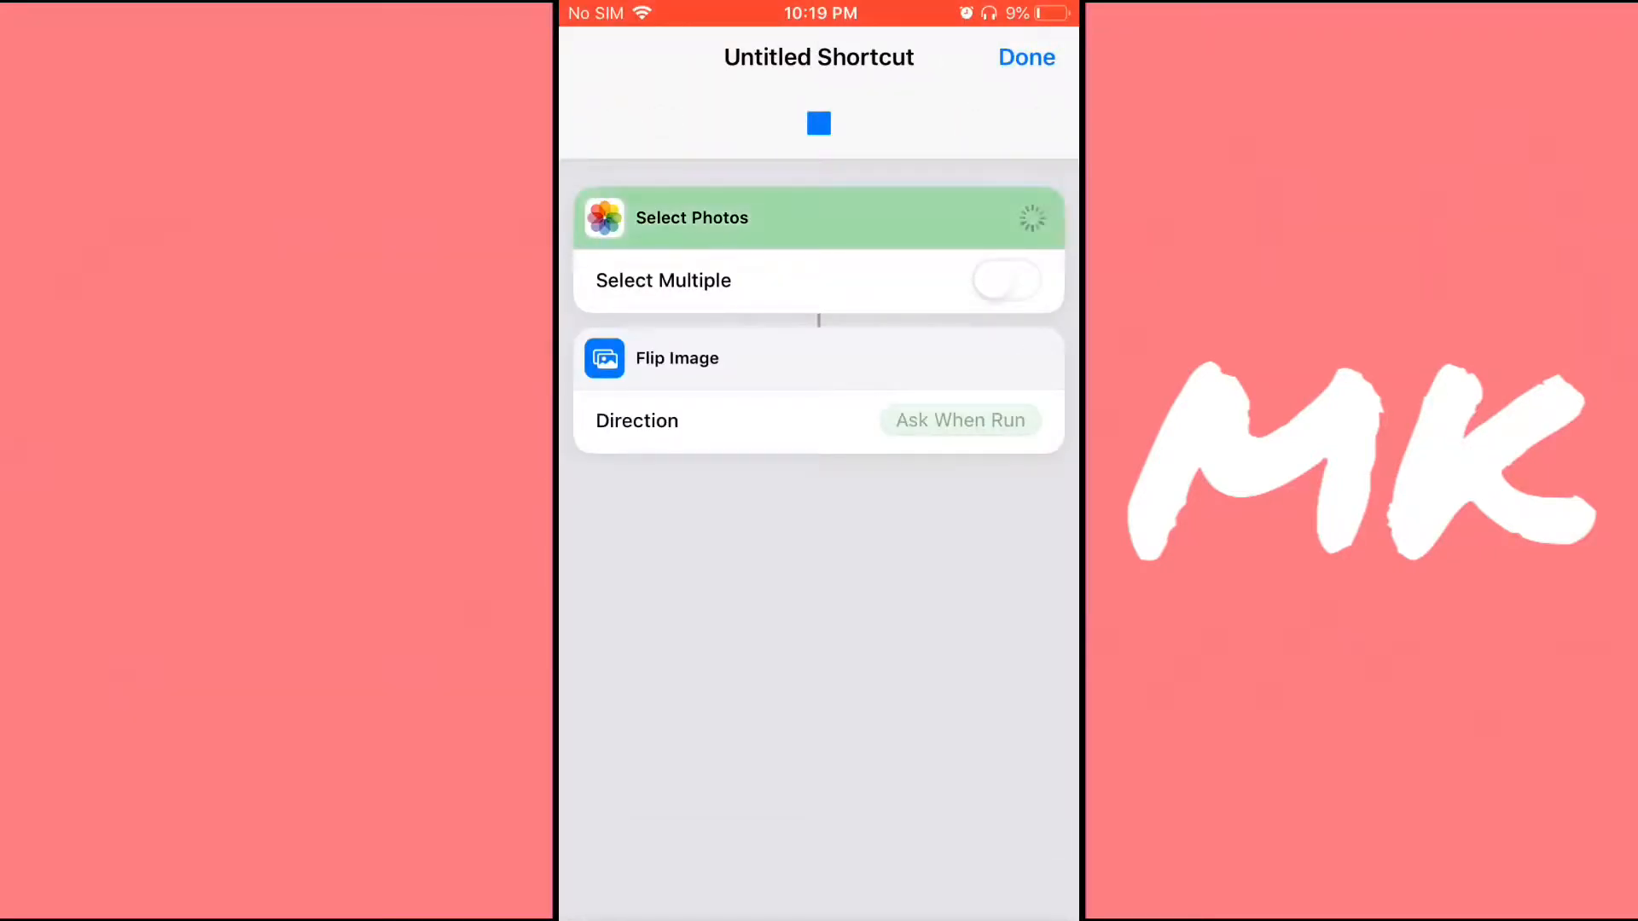
click(692, 218)
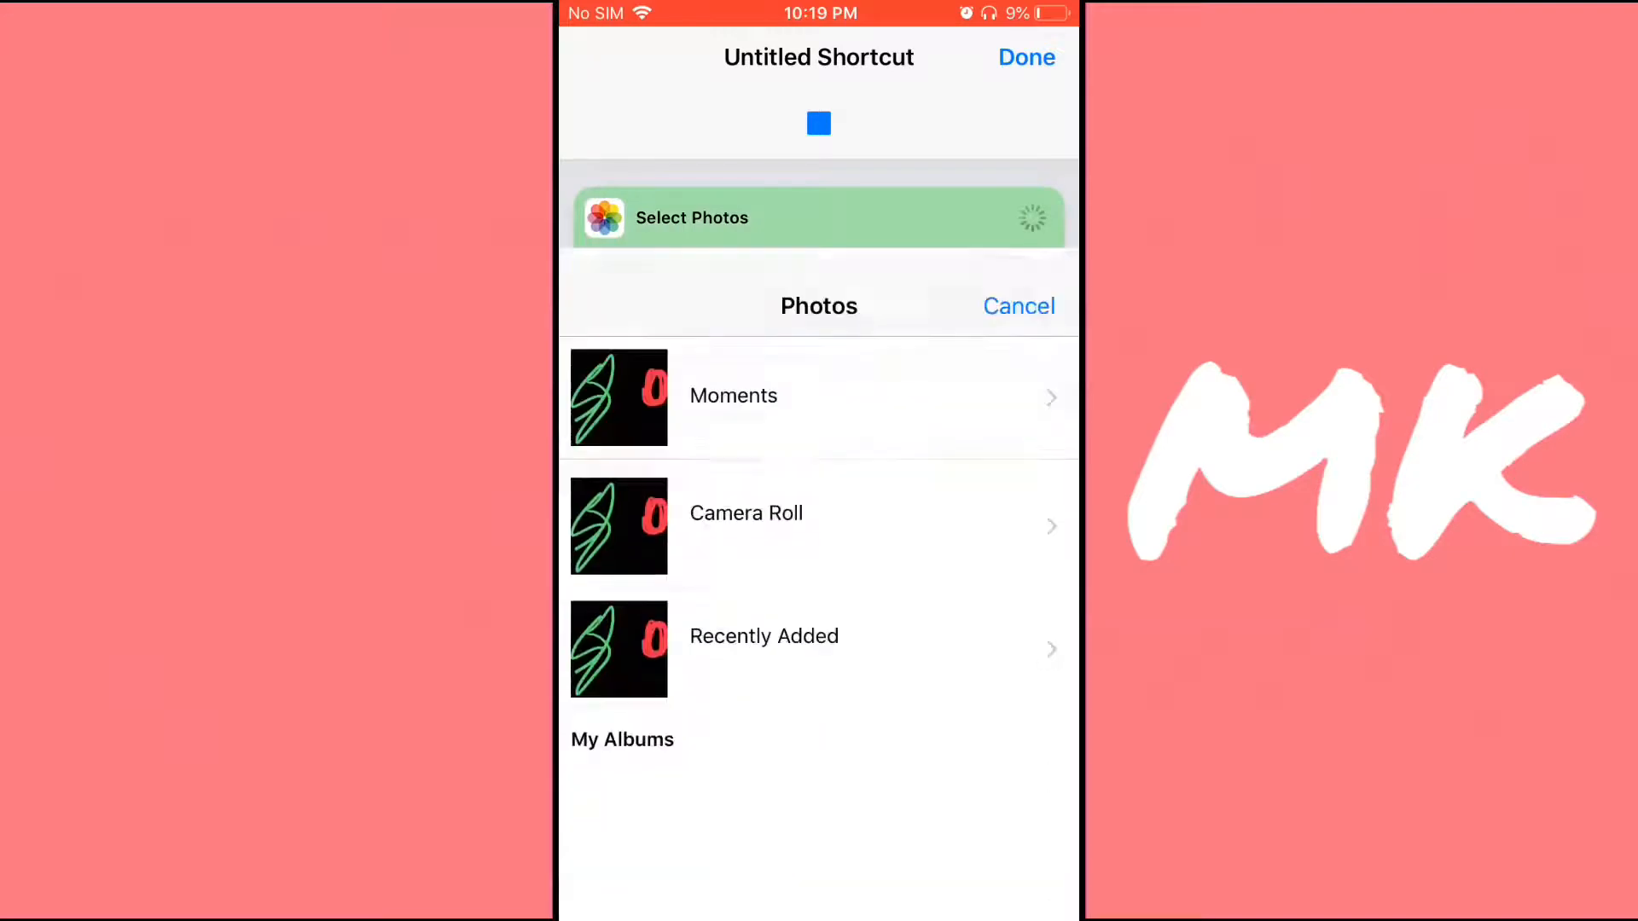
click(746, 513)
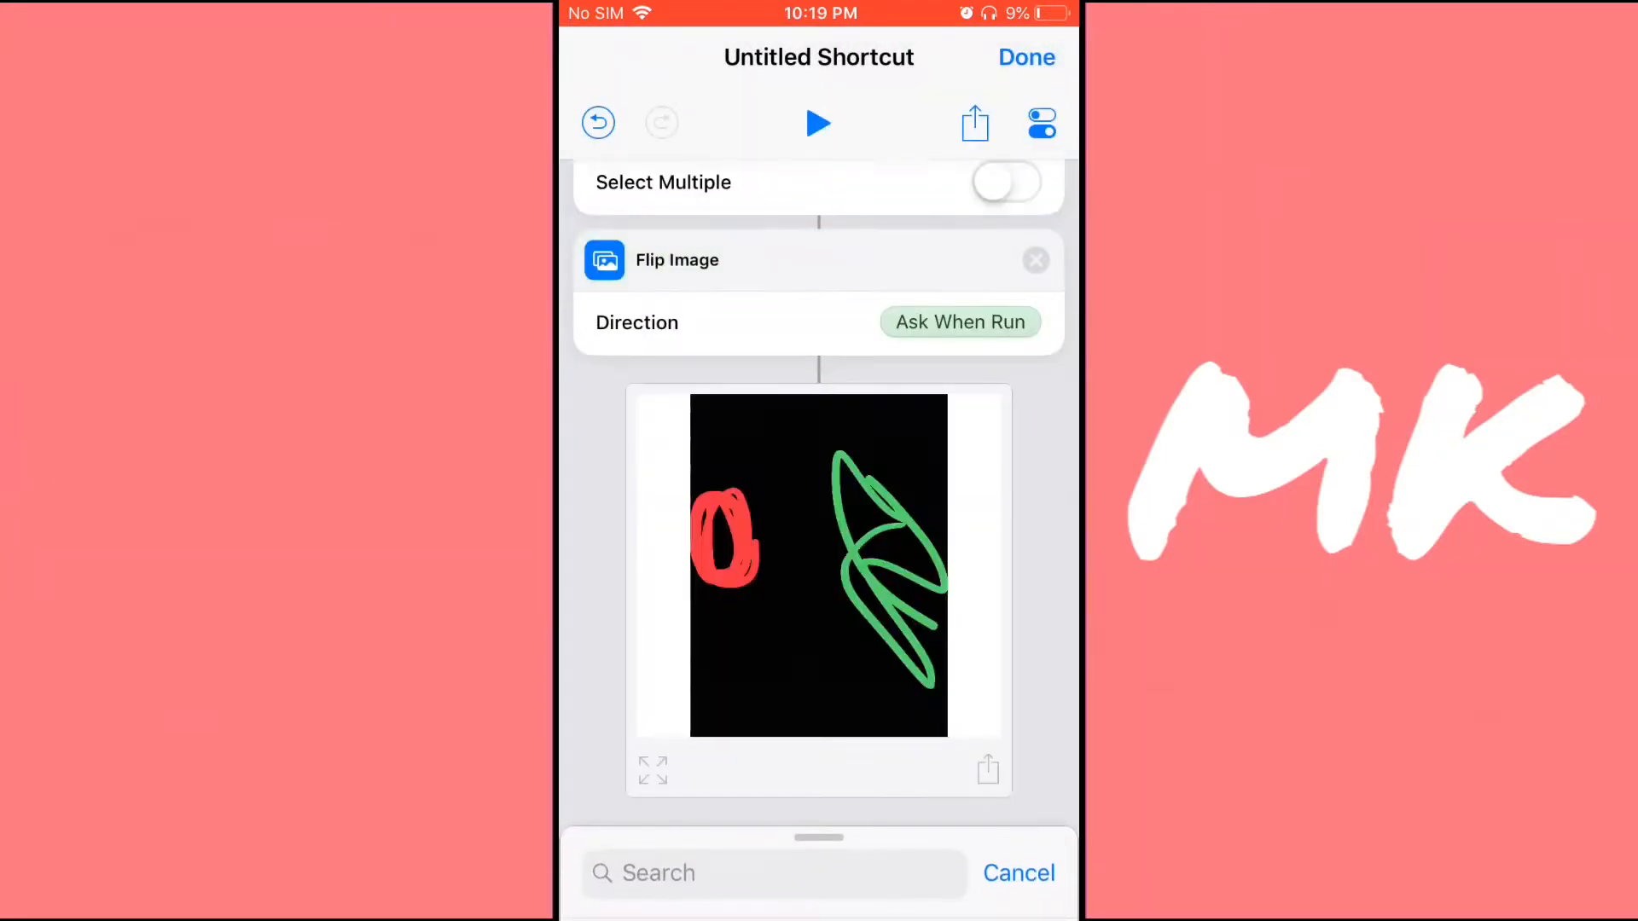
Save the mirrored doodle image to the photo library via the share sheet.
click(987, 770)
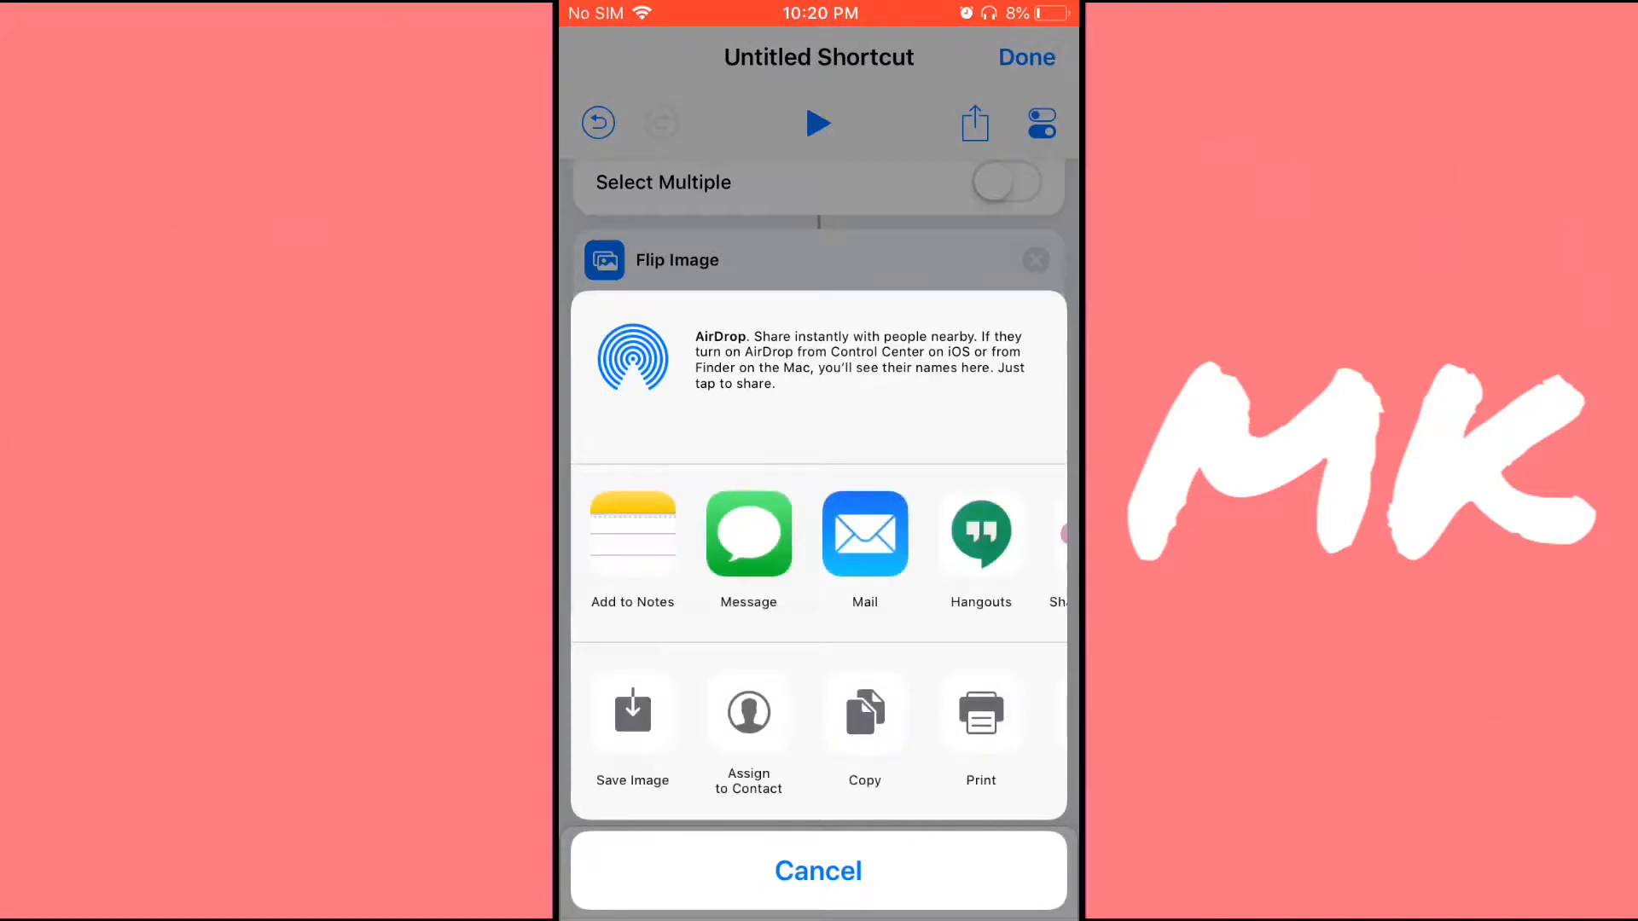
click(819, 870)
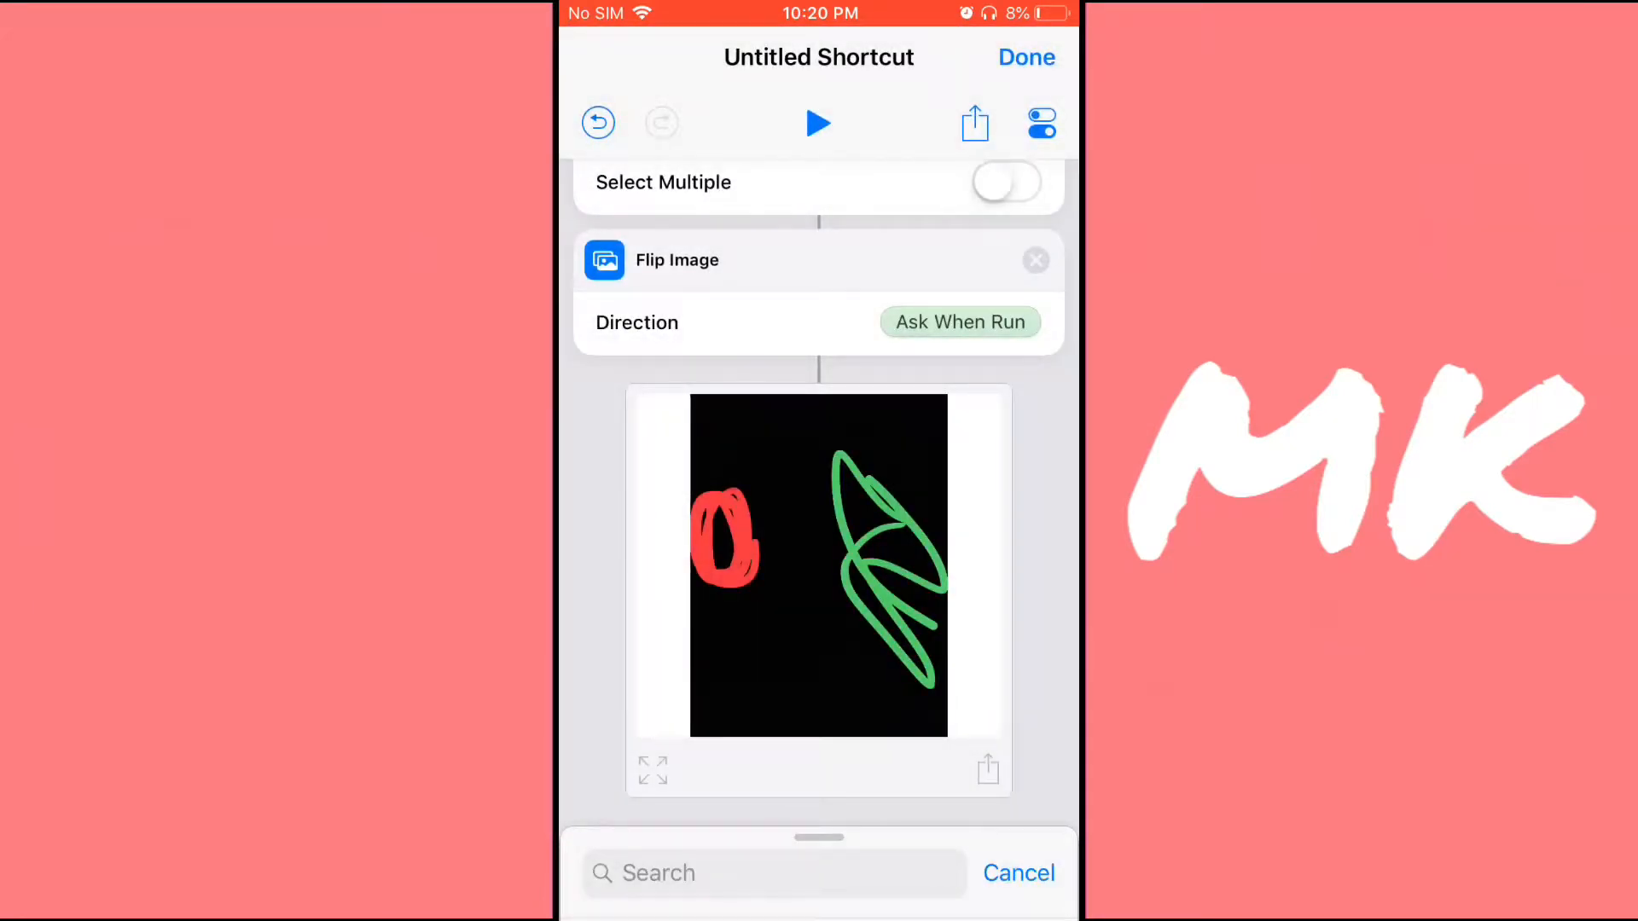